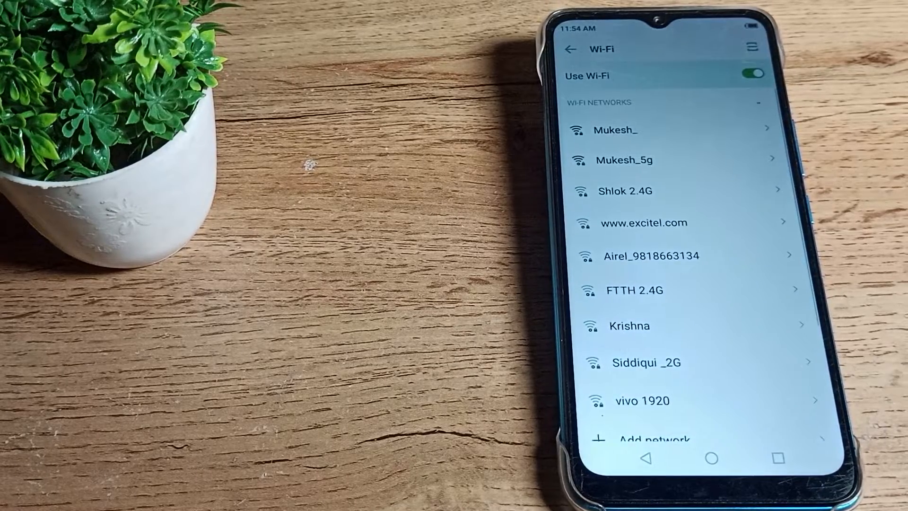
Switch Use Wi-Fi off and go back to the home screen
click(752, 74)
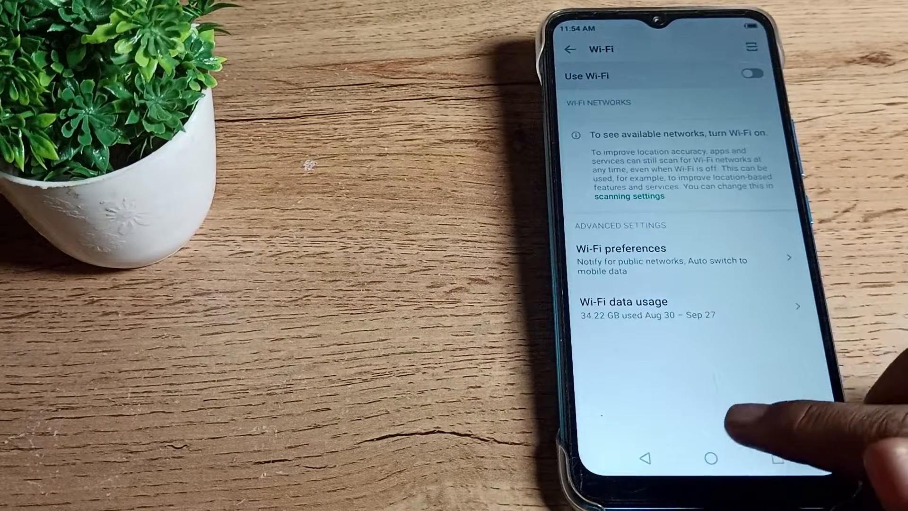
click(709, 458)
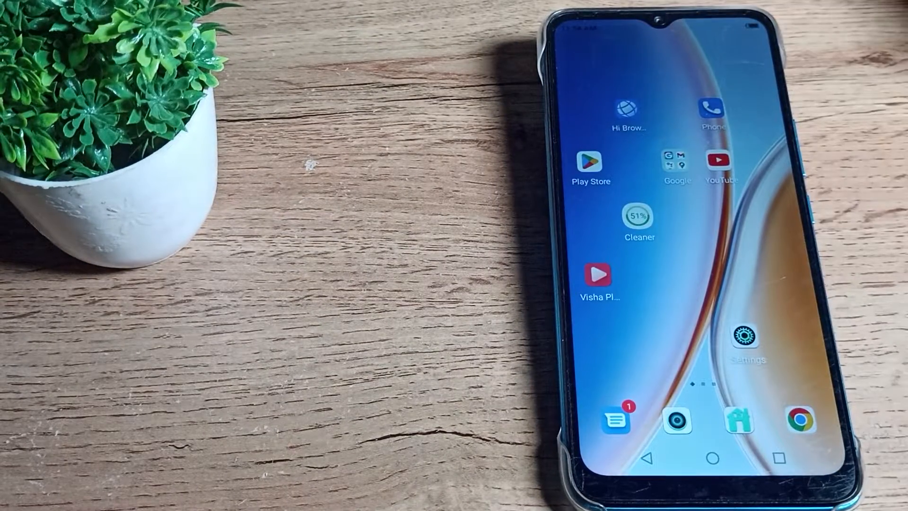
Reopen Settings and navigate to System > Reset options
click(746, 337)
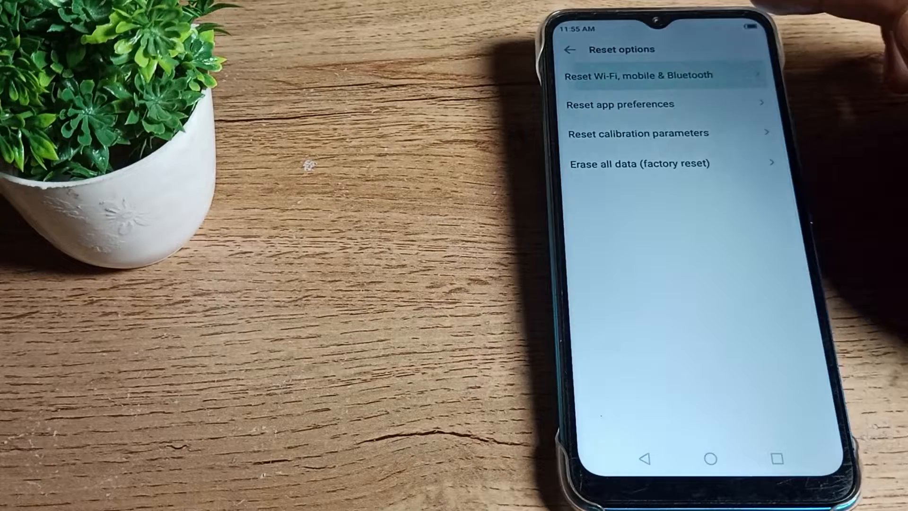
Confirm Reset Wi-Fi, mobile & Bluetooth, check the network list, then turn Wi-Fi off
click(636, 76)
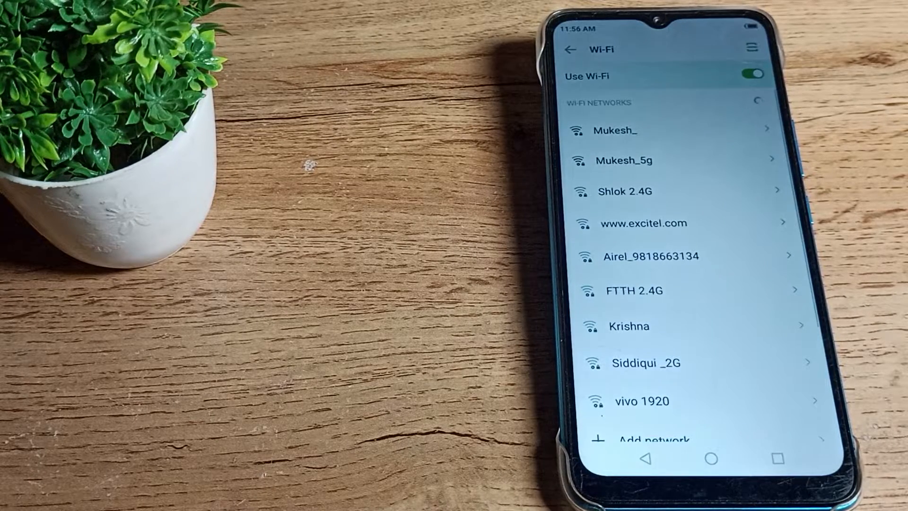
click(752, 74)
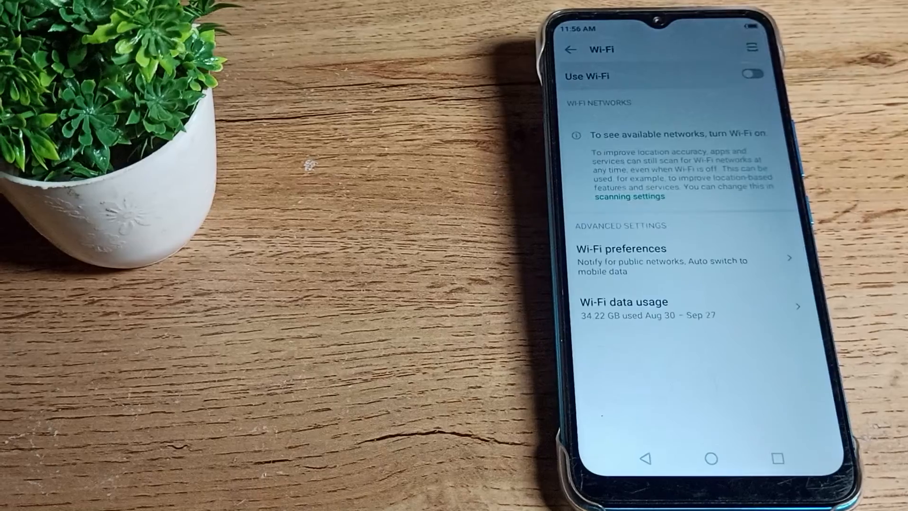